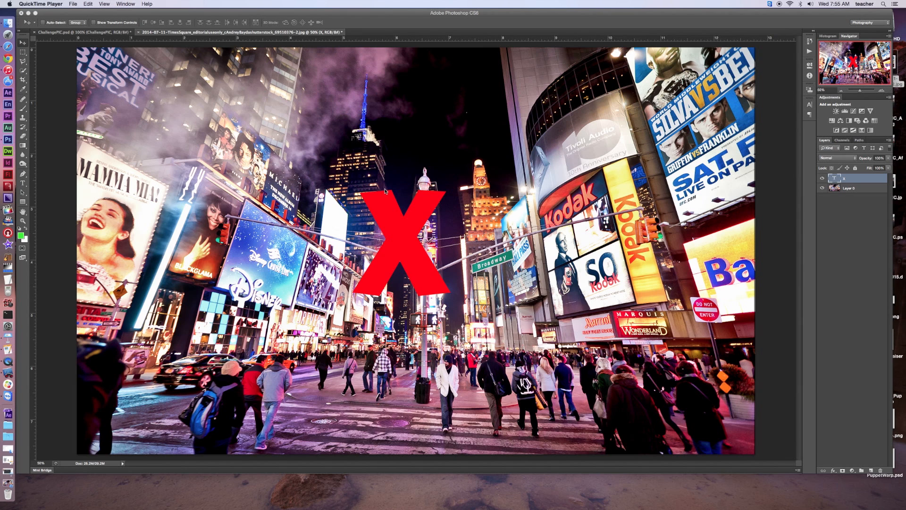
{"action": "mouse_move", "coordinate": [398, 202]}
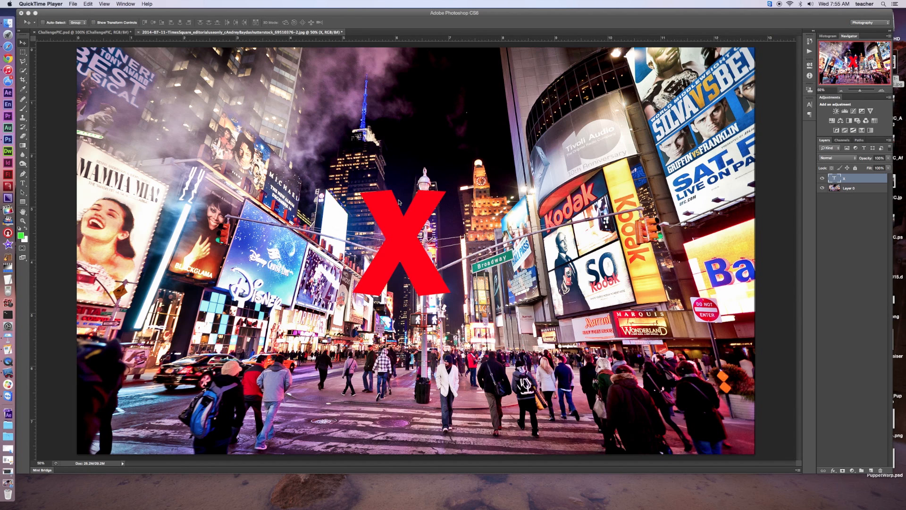
{"action": "mouse_move", "coordinate": [406, 249]}
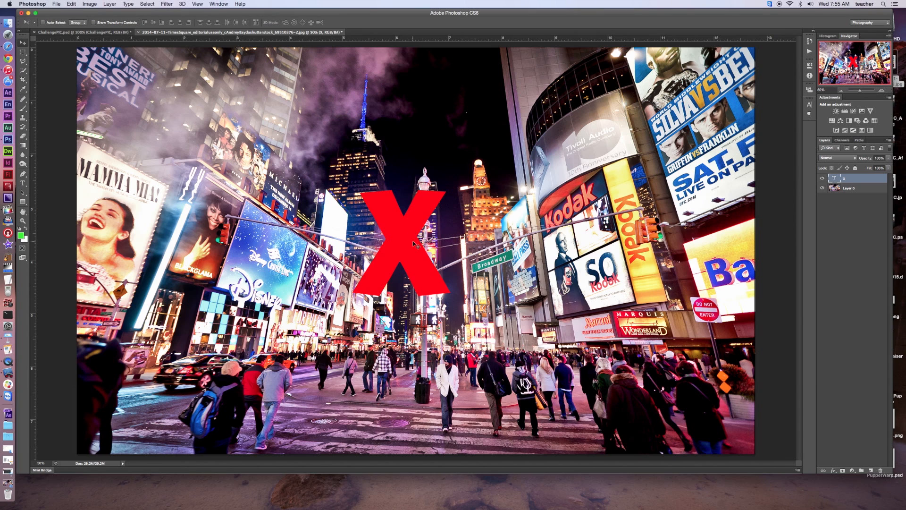
- Nudge the red X slightly left and down, just left of the street pole
{"action": "left_click_drag", "start_coordinate": [415, 242], "coordinate": [390, 246]}
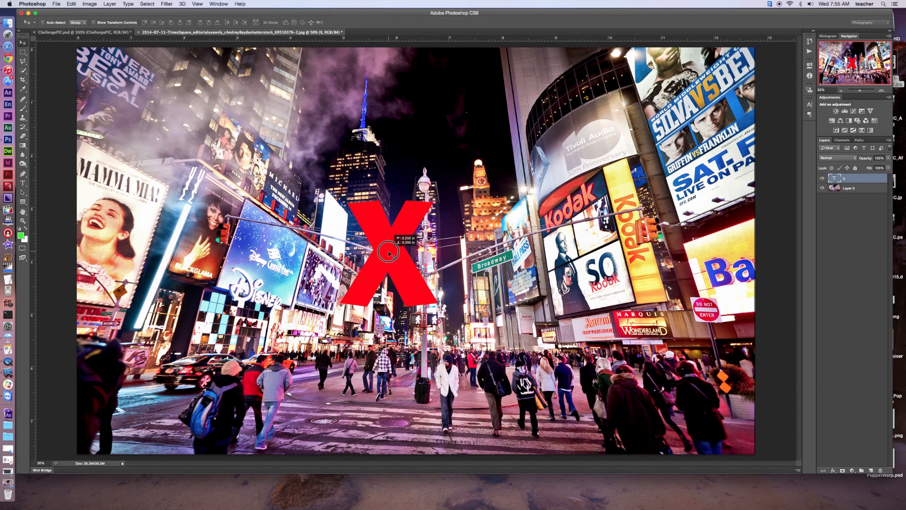
{"action": "left_click_drag", "start_coordinate": [389, 254], "coordinate": [392, 249]}
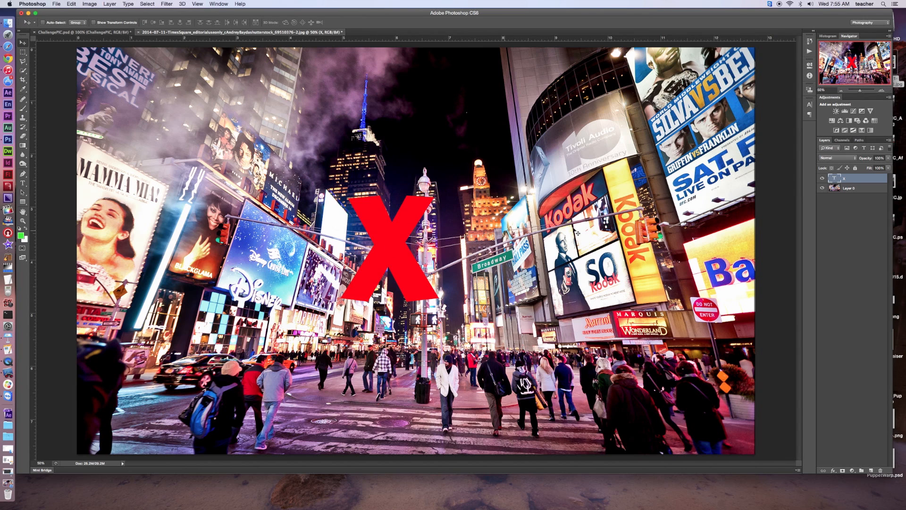
{"action": "mouse_move", "coordinate": [384, 247]}
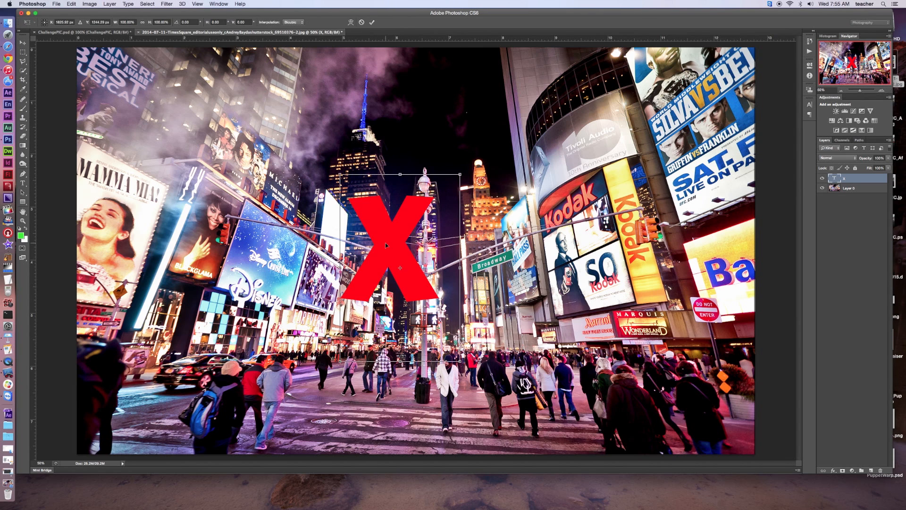
{"action": "right_click", "coordinate": [386, 246]}
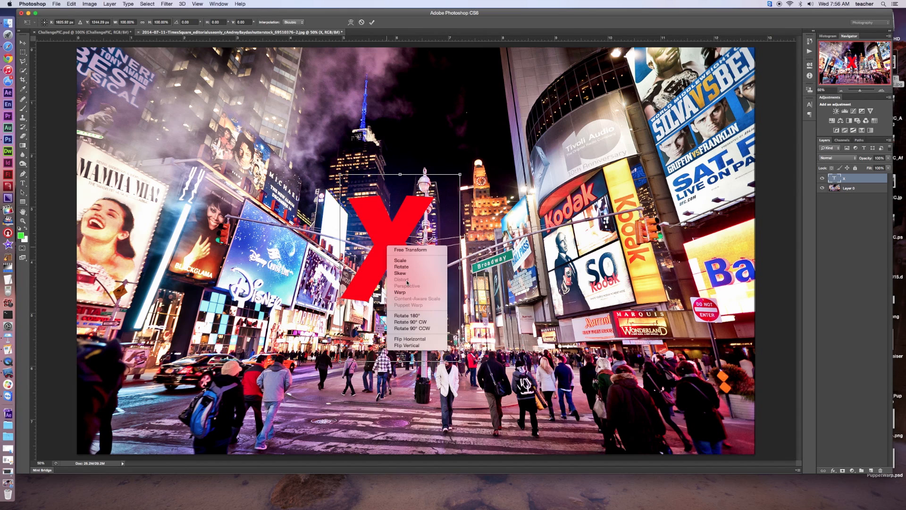
{"action": "mouse_move", "coordinate": [405, 283]}
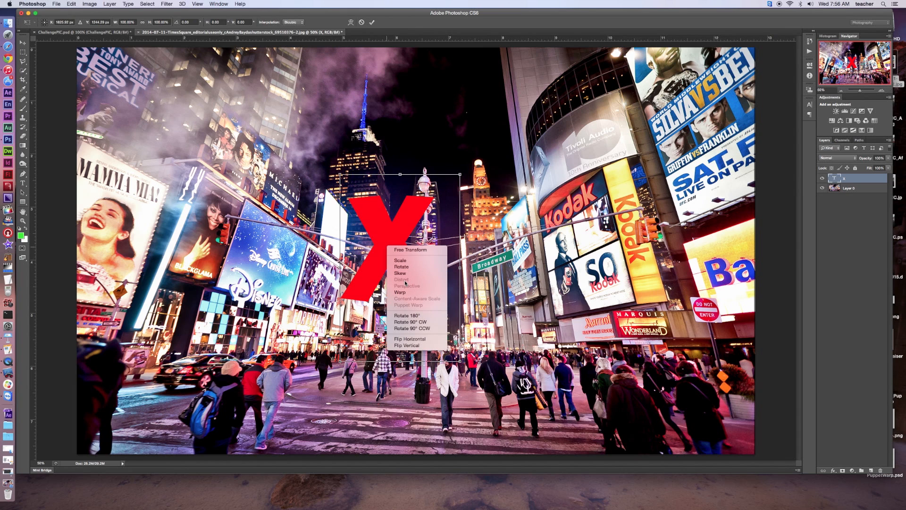
{"action": "mouse_move", "coordinate": [405, 283]}
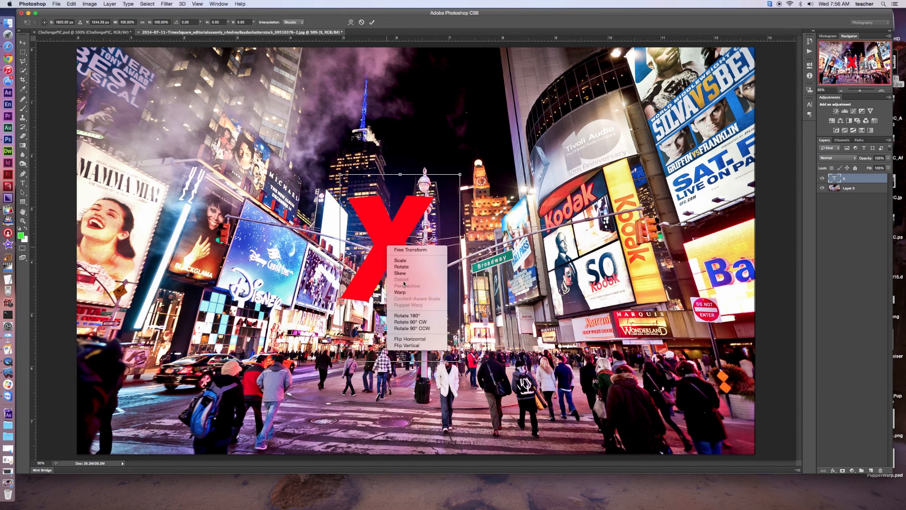
{"action": "mouse_move", "coordinate": [403, 283]}
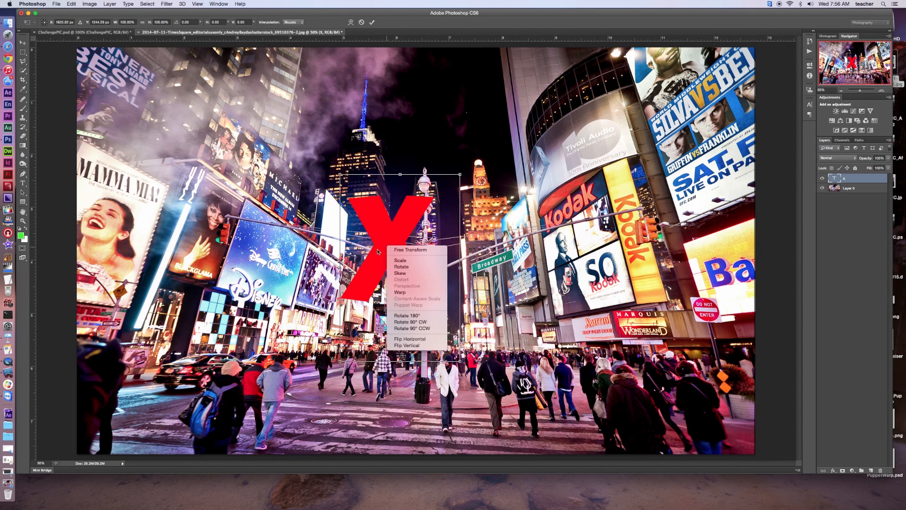
{"action": "mouse_move", "coordinate": [381, 224]}
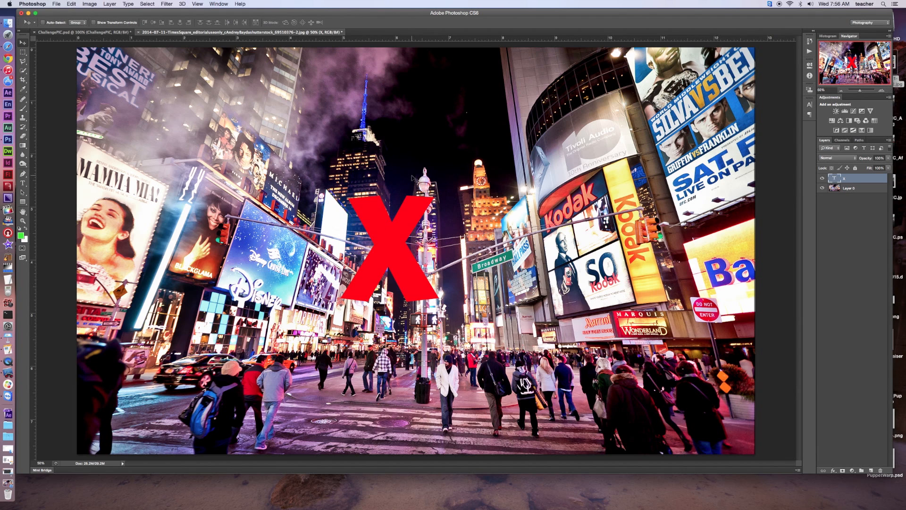
{"action": "mouse_move", "coordinate": [875, 184]}
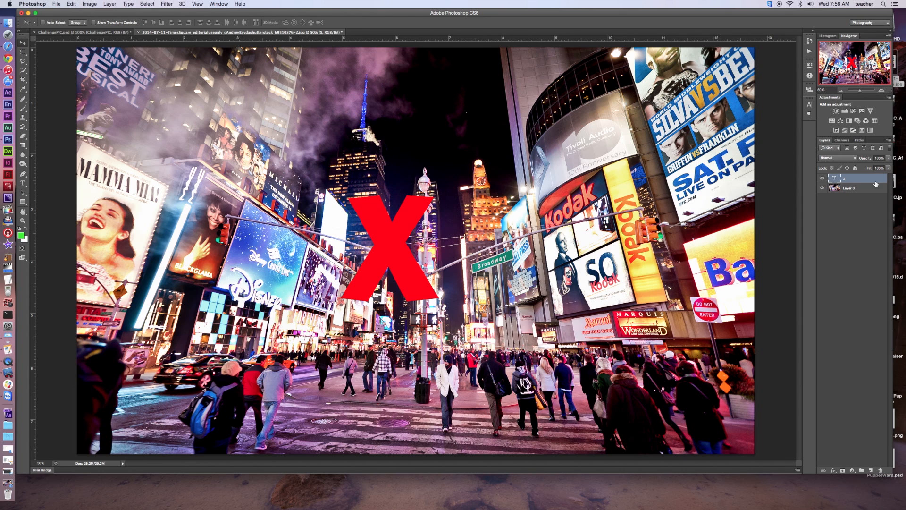
- Rasterize the red X type layer into plain pixels
{"action": "right_click", "coordinate": [846, 178]}
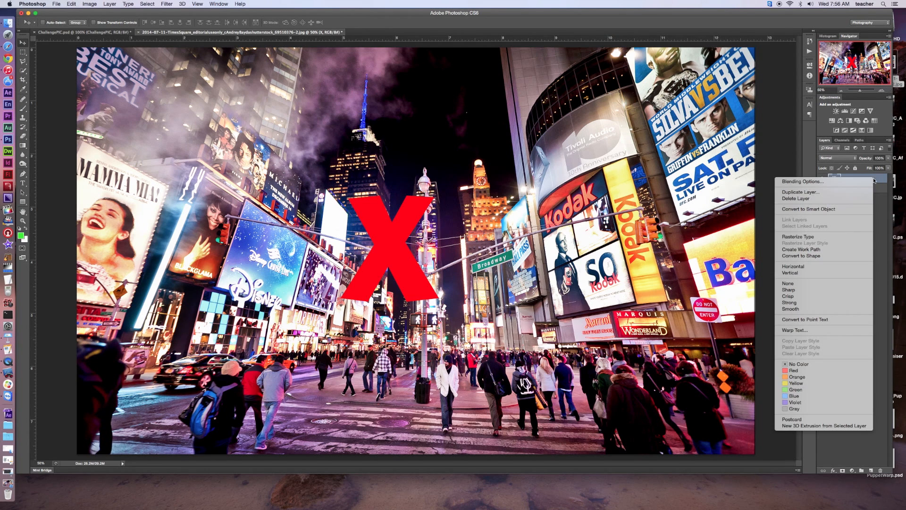
{"action": "mouse_move", "coordinate": [803, 236]}
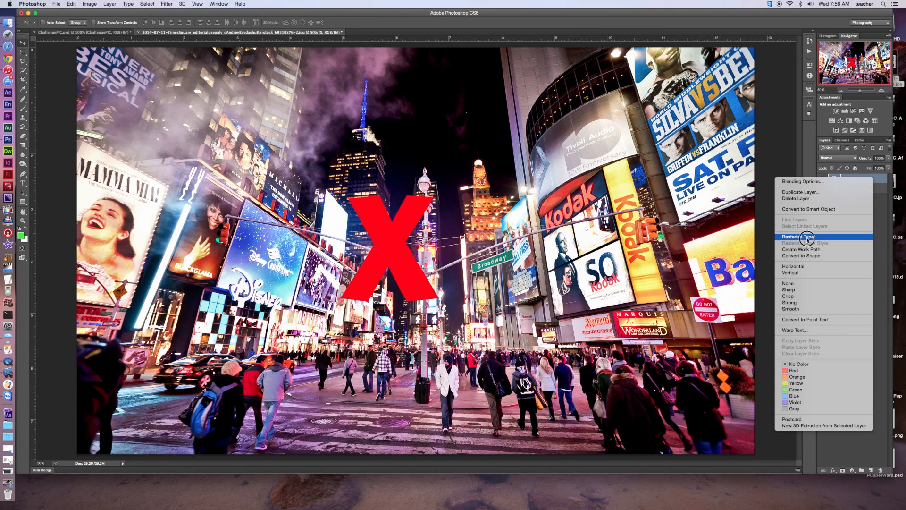
{"action": "left_click", "coordinate": [795, 236]}
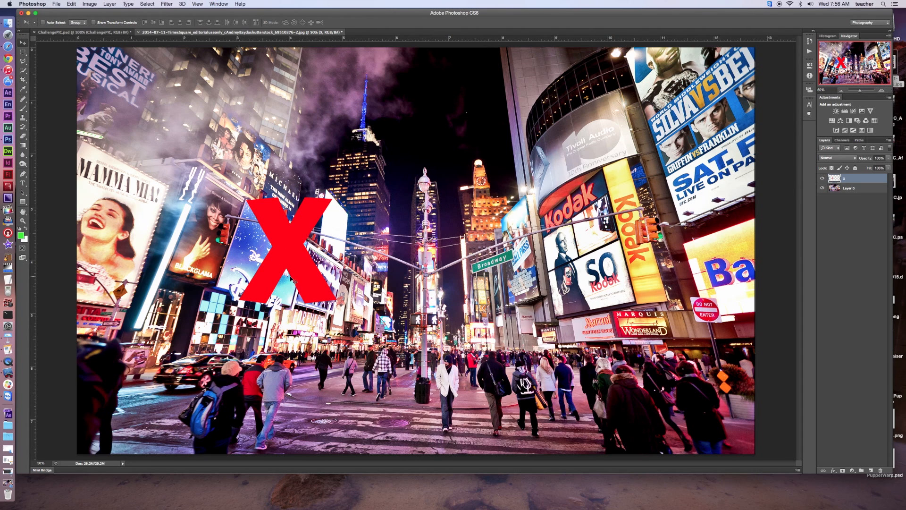
{"action": "mouse_move", "coordinate": [294, 280]}
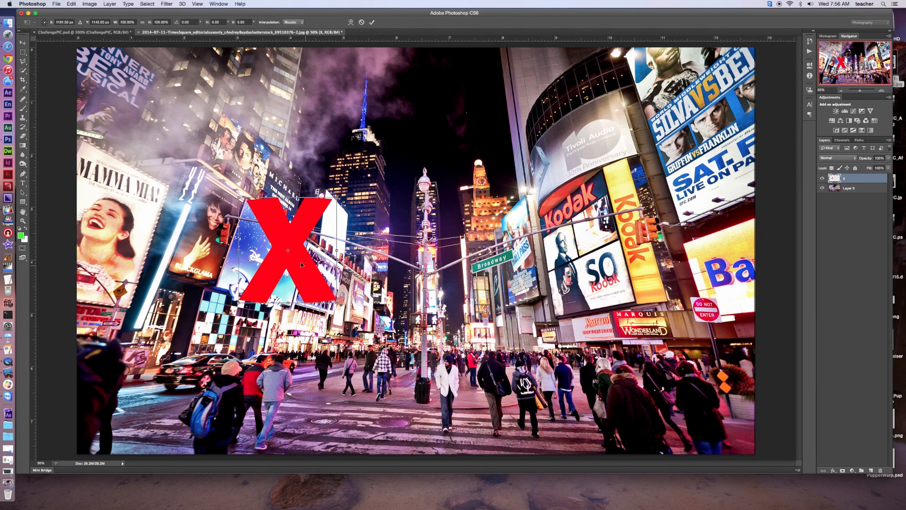
- Skew the X so it slants along the angled Disney billboard
{"action": "right_click", "coordinate": [288, 250]}
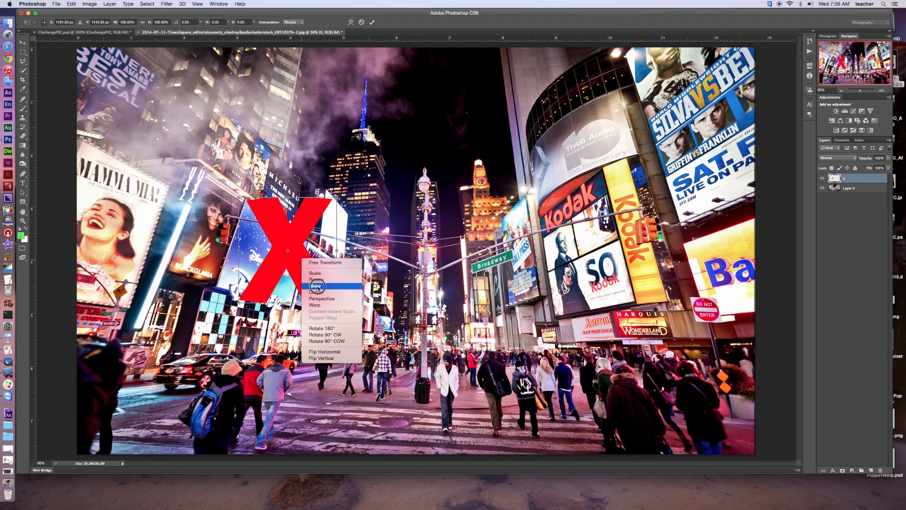
{"action": "left_click", "coordinate": [315, 286]}
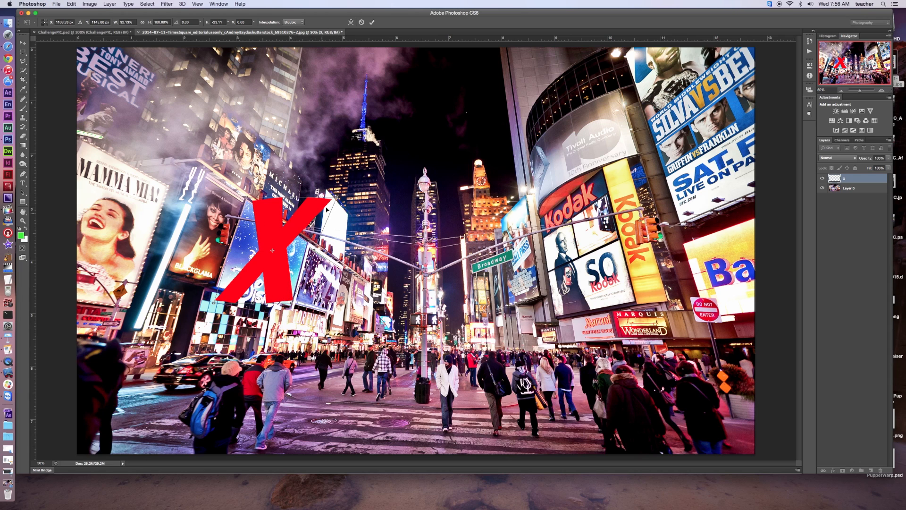
{"action": "left_click_drag", "start_coordinate": [321, 195], "coordinate": [306, 245]}
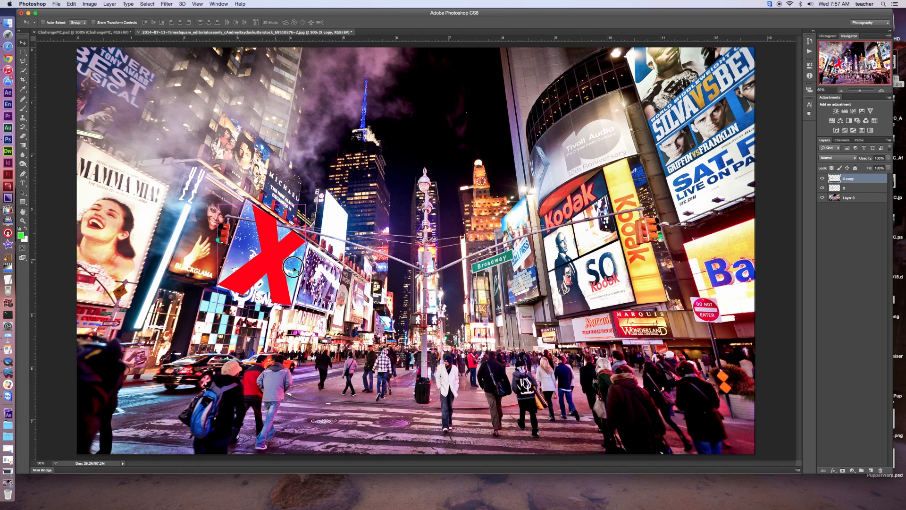
- Position the X copy on the billboard beside the central street pole
{"action": "left_click_drag", "start_coordinate": [291, 268], "coordinate": [396, 295]}
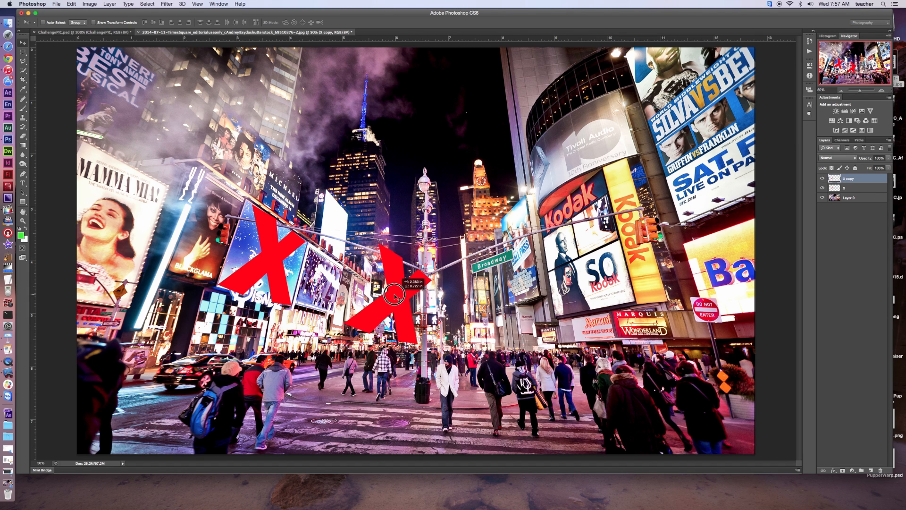
{"action": "left_click_drag", "start_coordinate": [396, 295], "coordinate": [402, 291]}
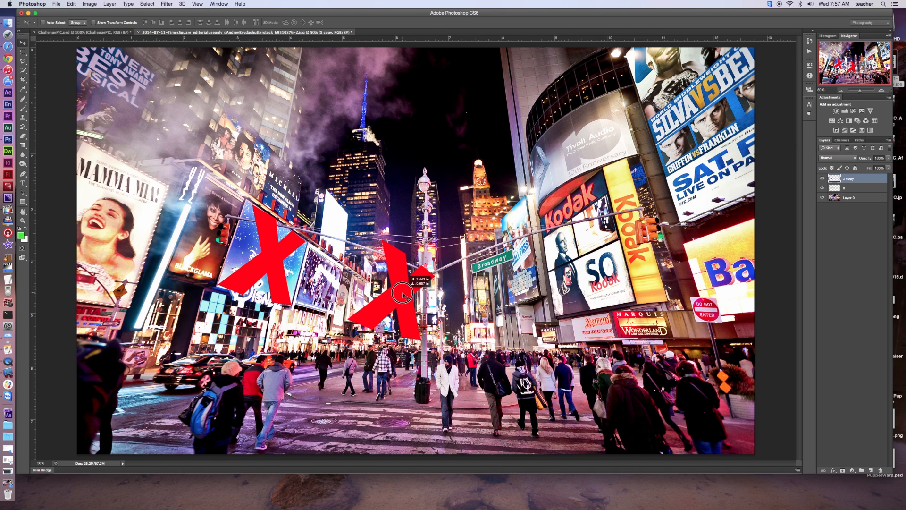
{"action": "left_click_drag", "start_coordinate": [399, 291], "coordinate": [150, 277]}
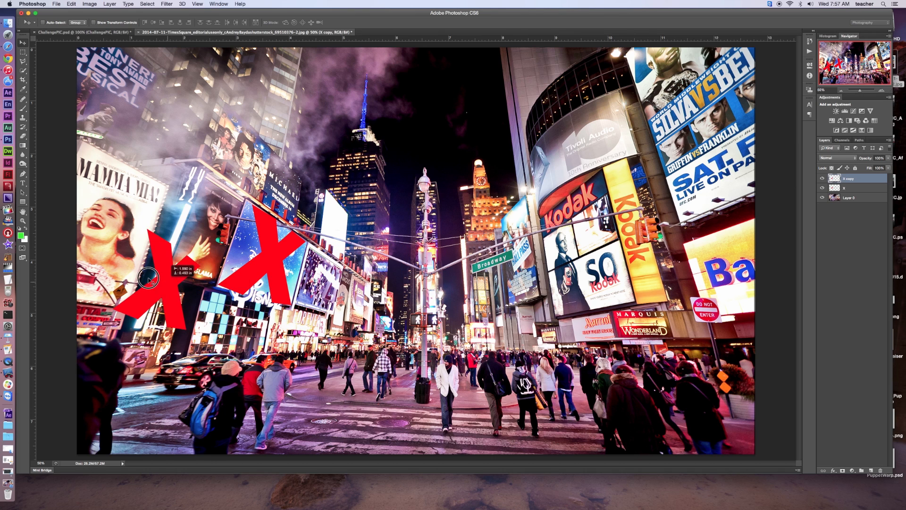
{"action": "left_click_drag", "start_coordinate": [149, 279], "coordinate": [331, 283]}
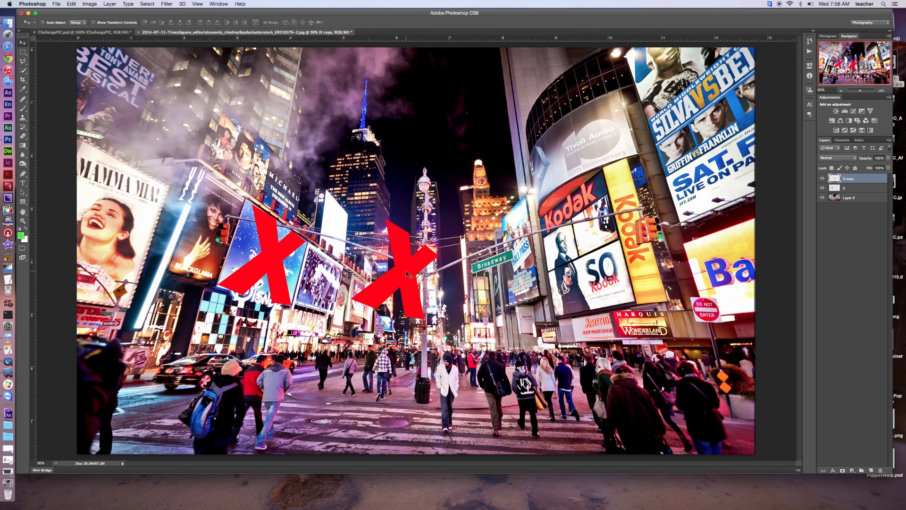
- Move the X copy onto the Mamma Mia billboard and stretch it taller
{"action": "right_click", "coordinate": [404, 274]}
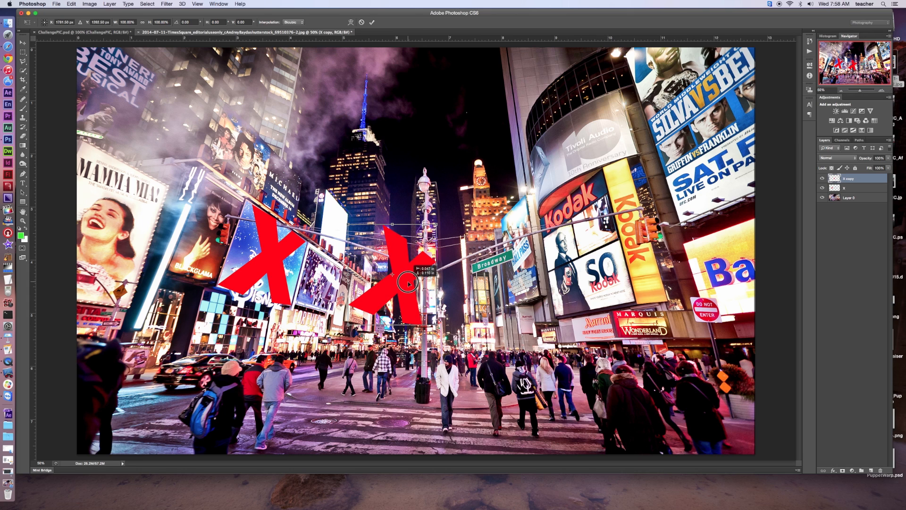
{"action": "left_click_drag", "start_coordinate": [407, 283], "coordinate": [134, 205]}
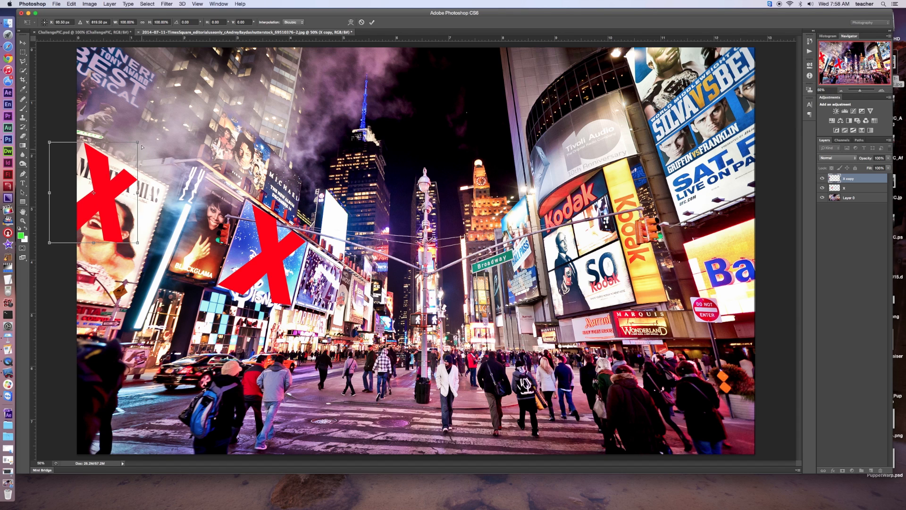
{"action": "left_click_drag", "start_coordinate": [138, 147], "coordinate": [149, 152]}
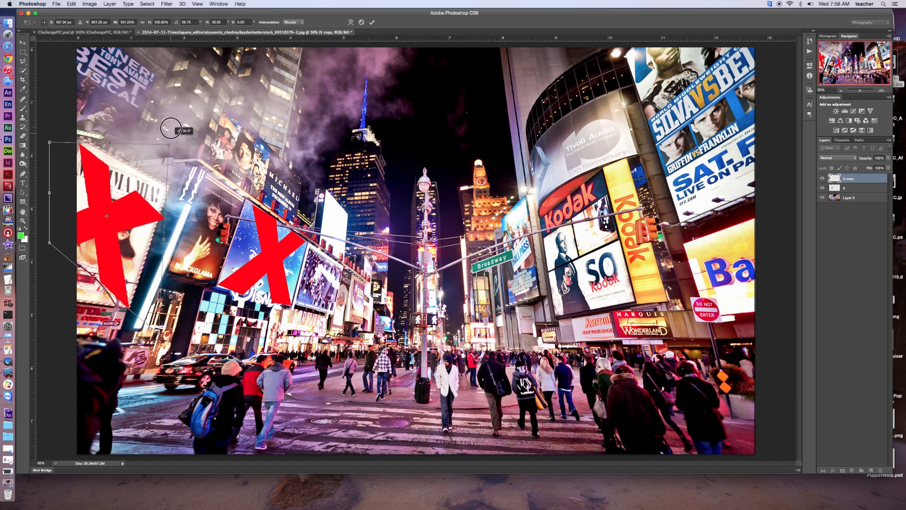
{"action": "left_click_drag", "start_coordinate": [170, 127], "coordinate": [181, 91]}
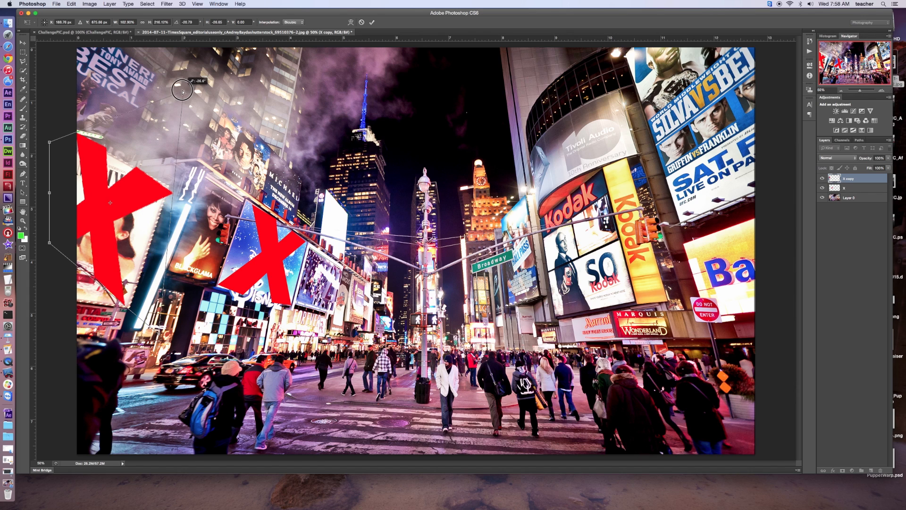
- Skew the X copy's edges to follow the Mamma Mia billboard's slant
{"action": "left_click_drag", "start_coordinate": [180, 91], "coordinate": [51, 269]}
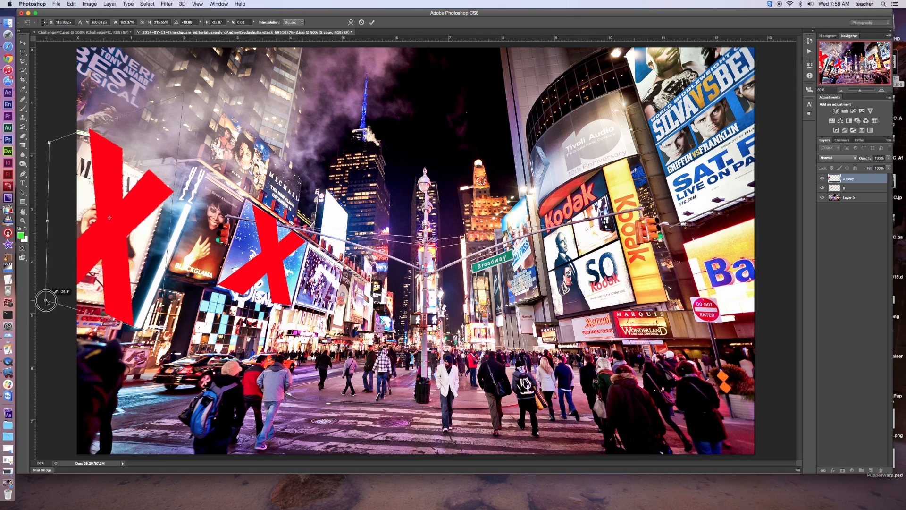
{"action": "left_click_drag", "start_coordinate": [46, 301], "coordinate": [149, 304]}
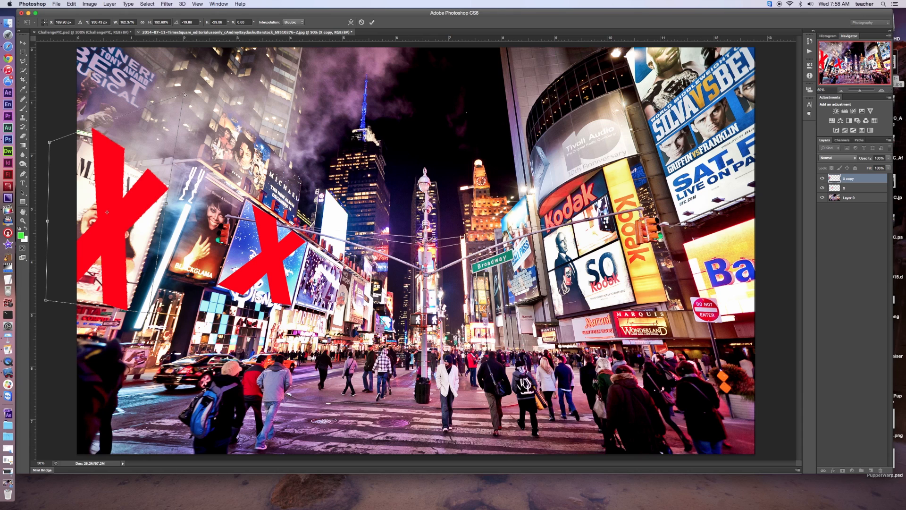
{"action": "left_click_drag", "start_coordinate": [184, 94], "coordinate": [166, 110]}
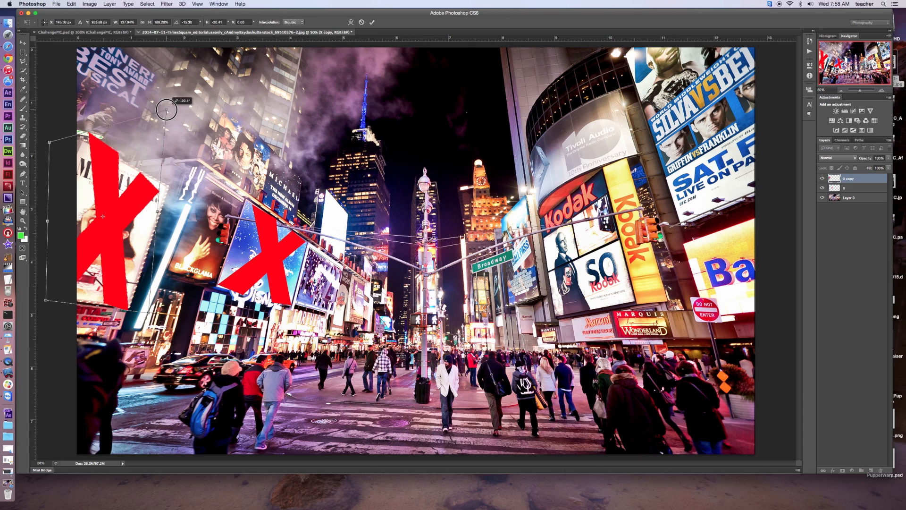
{"action": "left_click_drag", "start_coordinate": [166, 110], "coordinate": [45, 155]}
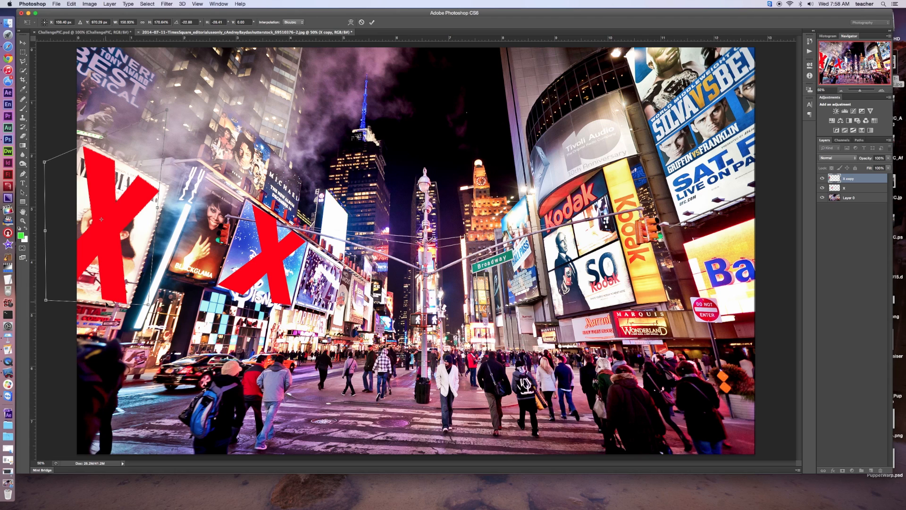
{"action": "mouse_move", "coordinate": [132, 311]}
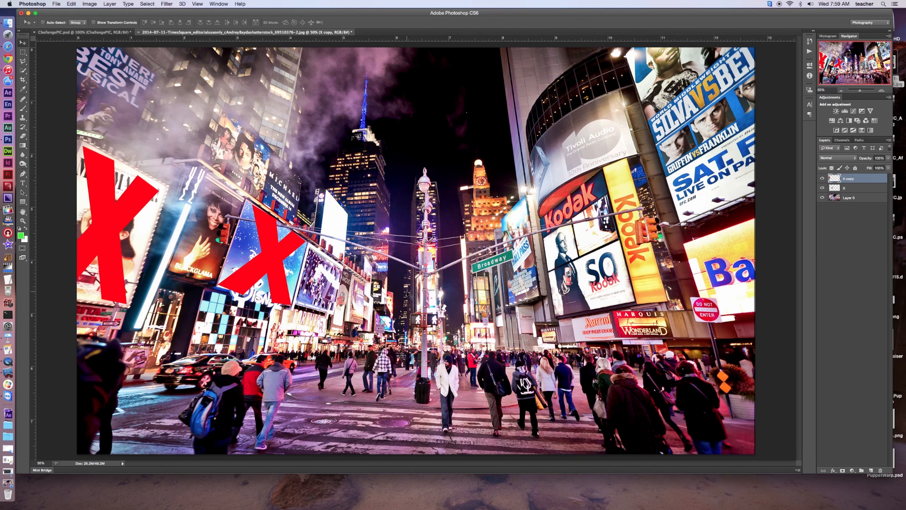
{"action": "mouse_move", "coordinate": [44, 151]}
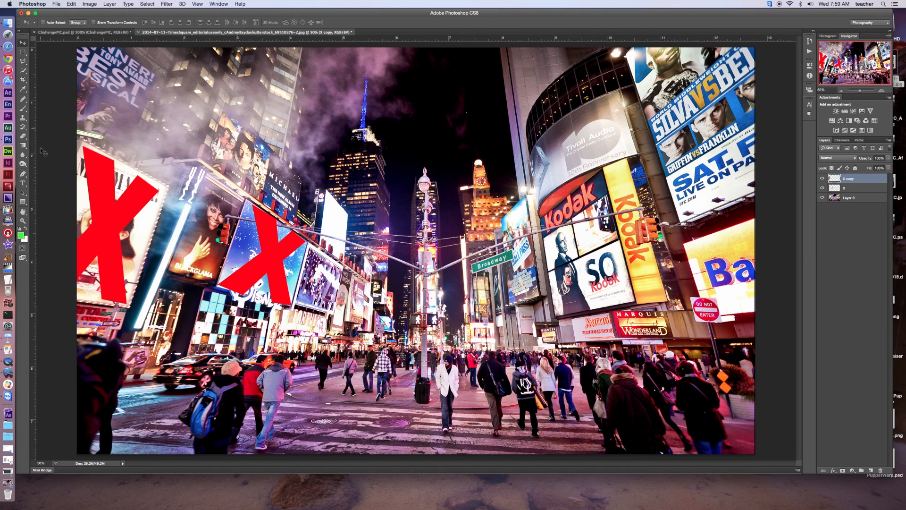
- Create a third red X text layer and place it over the Kodak billboard
{"action": "left_click", "coordinate": [8, 173]}
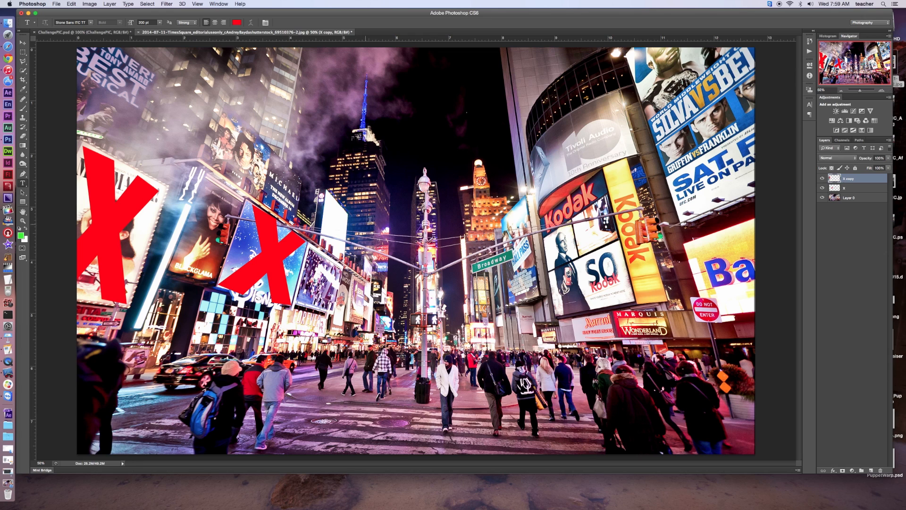
{"action": "left_click_drag", "start_coordinate": [375, 219], "coordinate": [466, 415]}
{"action": "type", "text": "X"}
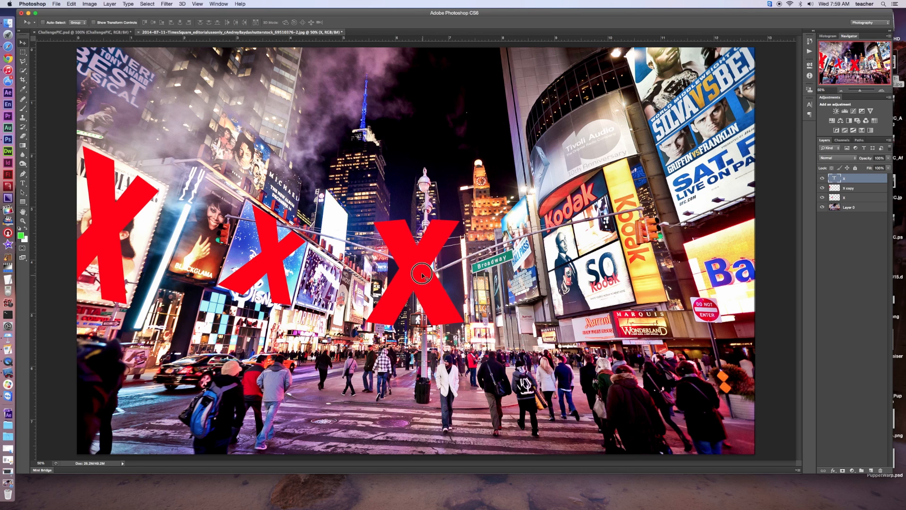
{"action": "left_click_drag", "start_coordinate": [422, 274], "coordinate": [465, 255]}
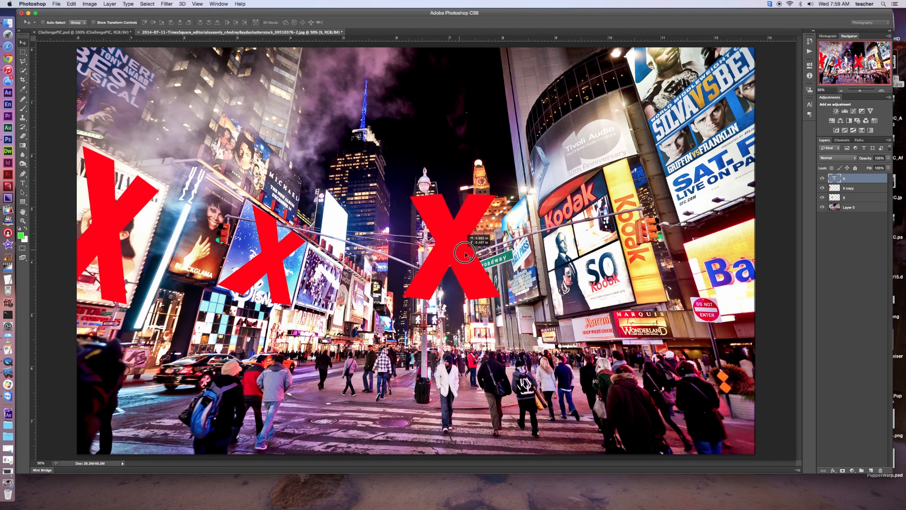
{"action": "left_click_drag", "start_coordinate": [456, 254], "coordinate": [584, 277]}
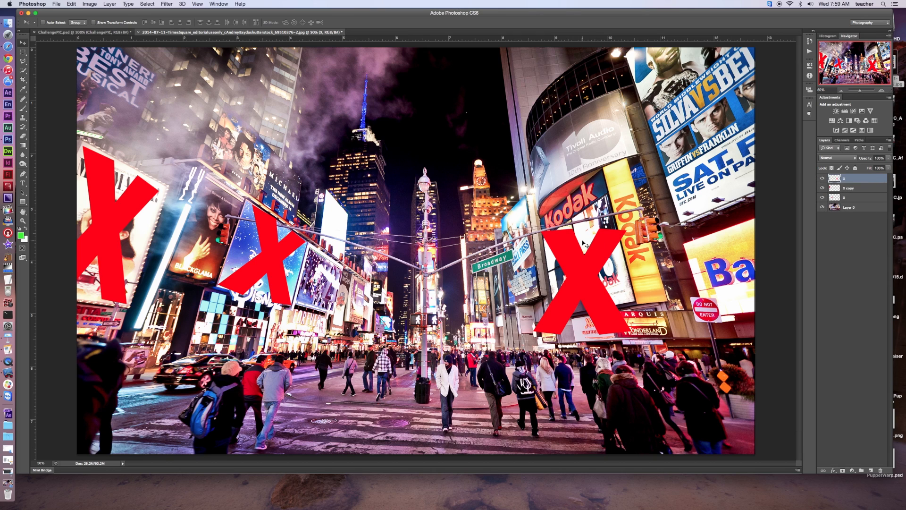
{"action": "mouse_move", "coordinate": [598, 276]}
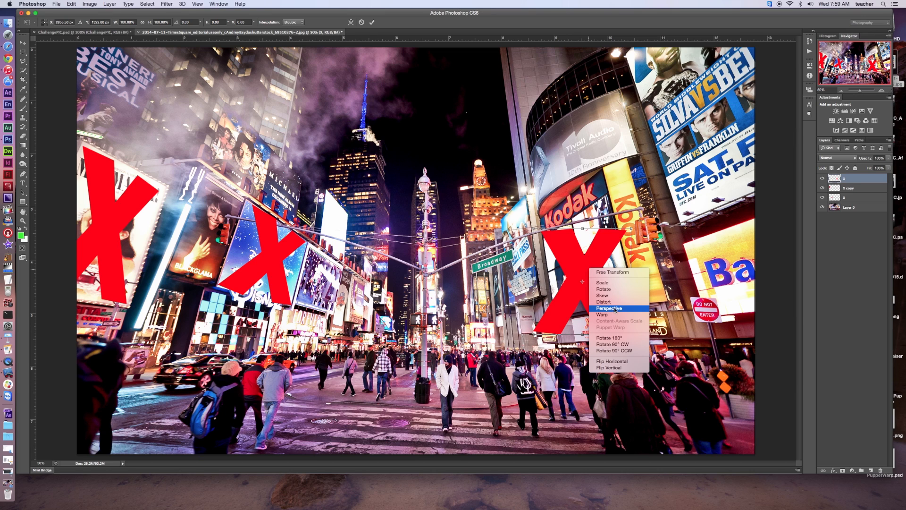
{"action": "mouse_move", "coordinate": [607, 314]}
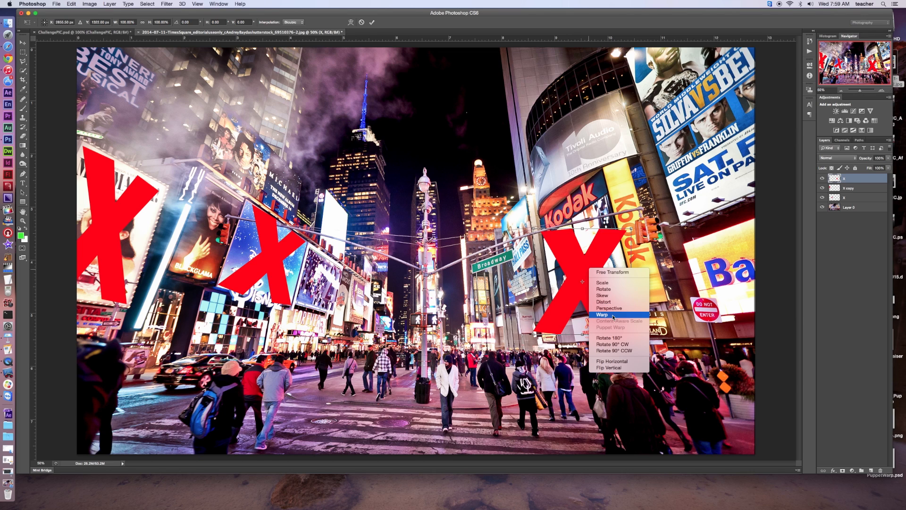
{"action": "mouse_move", "coordinate": [603, 296]}
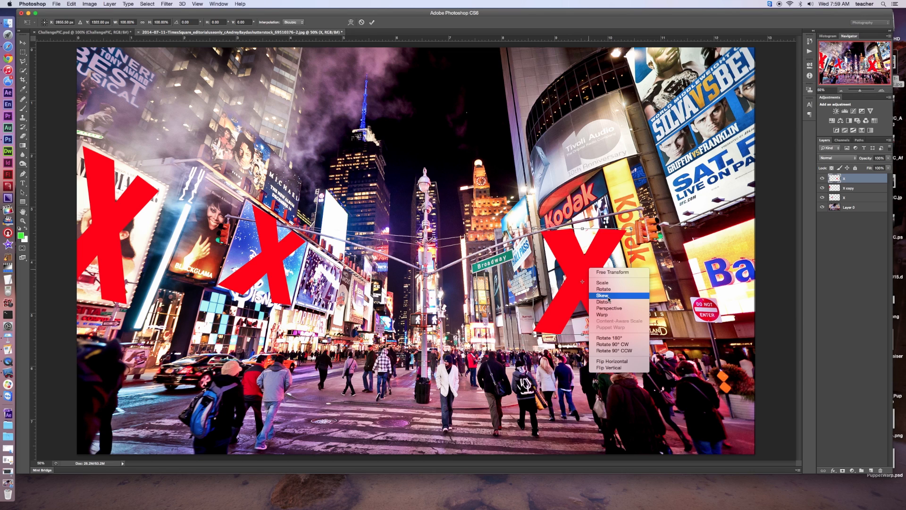
- Skew the third X upward to match the Kodak billboard's angle
{"action": "left_click", "coordinate": [603, 296]}
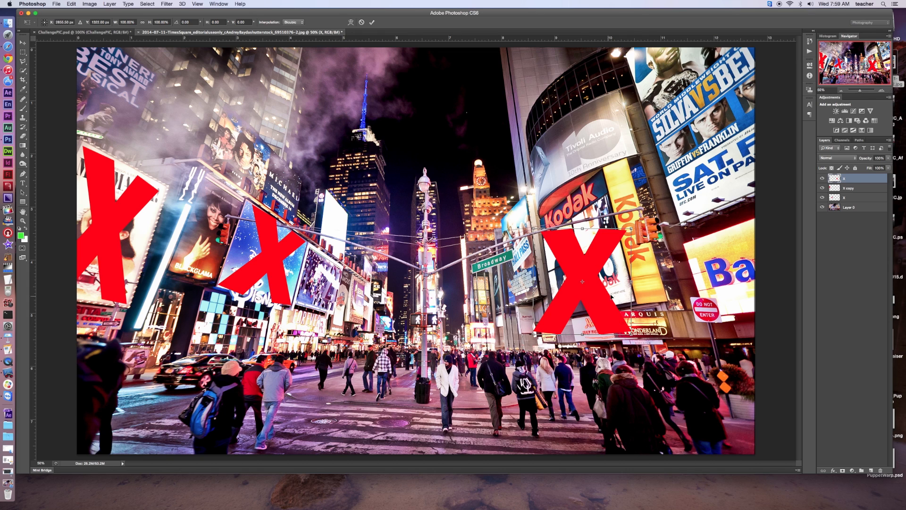
{"action": "left_click_drag", "start_coordinate": [632, 229], "coordinate": [624, 215]}
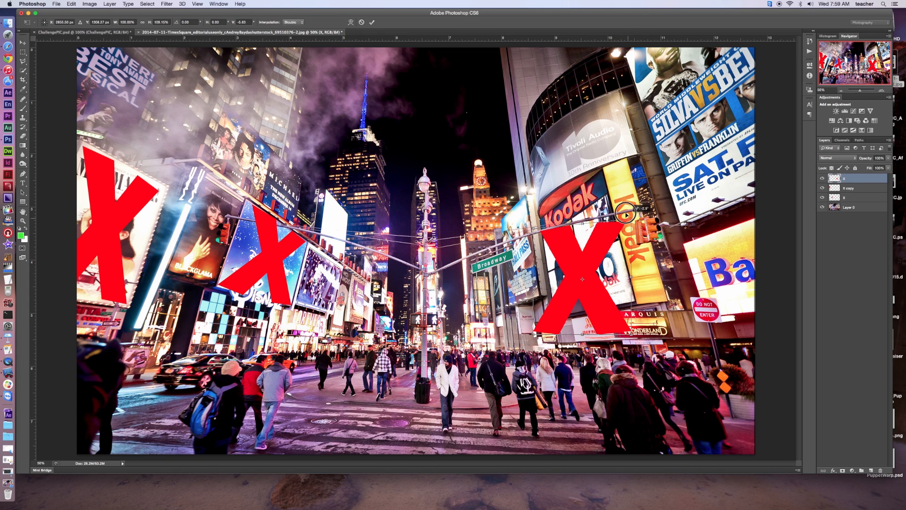
{"action": "left_click_drag", "start_coordinate": [623, 216], "coordinate": [609, 179]}
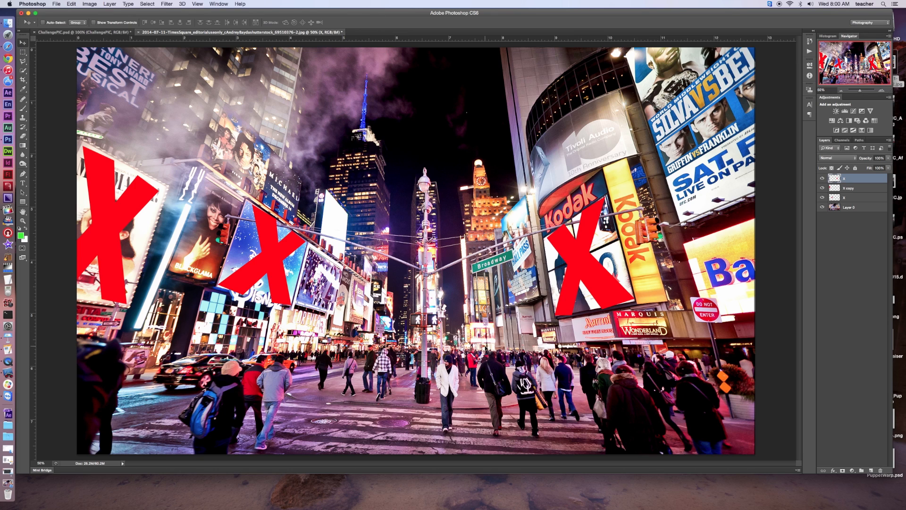
{"action": "mouse_move", "coordinate": [581, 260]}
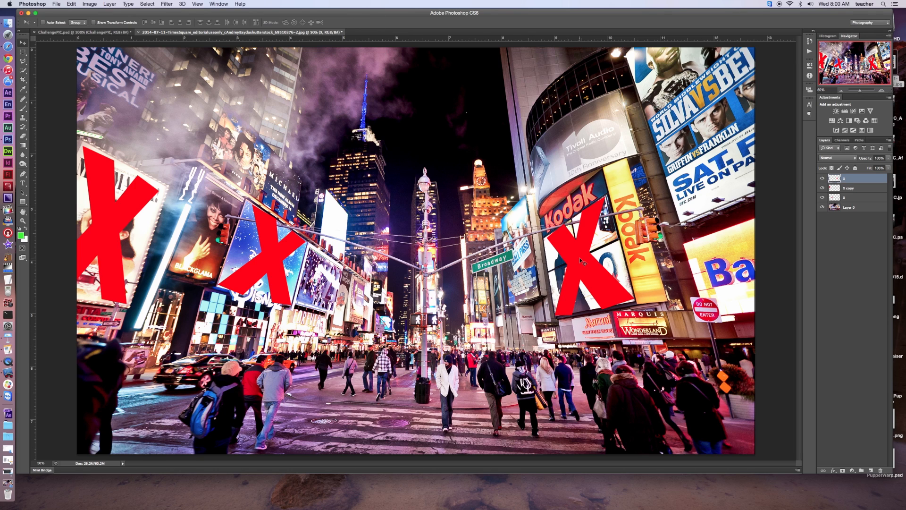
{"action": "mouse_move", "coordinate": [587, 268]}
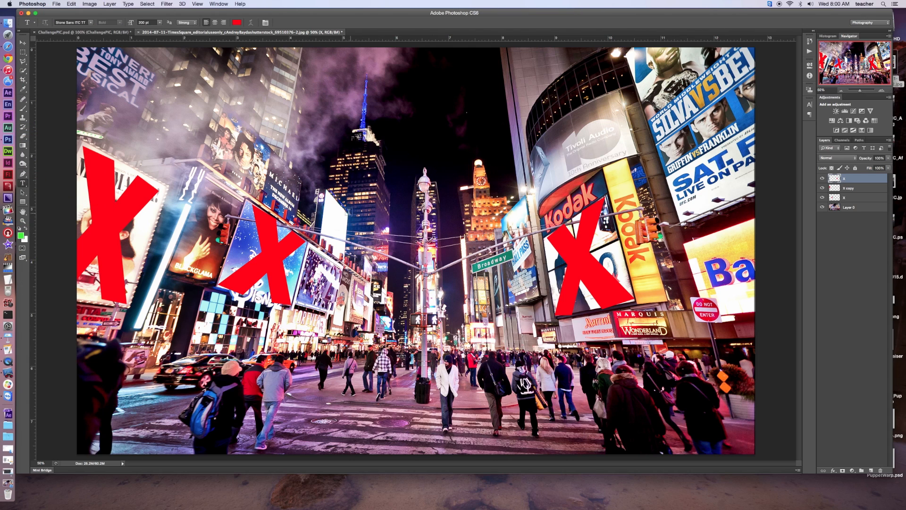
- Create a fourth red X and move it onto the Tivoli Audio billboard
{"action": "left_click_drag", "start_coordinate": [340, 194], "coordinate": [471, 390]}
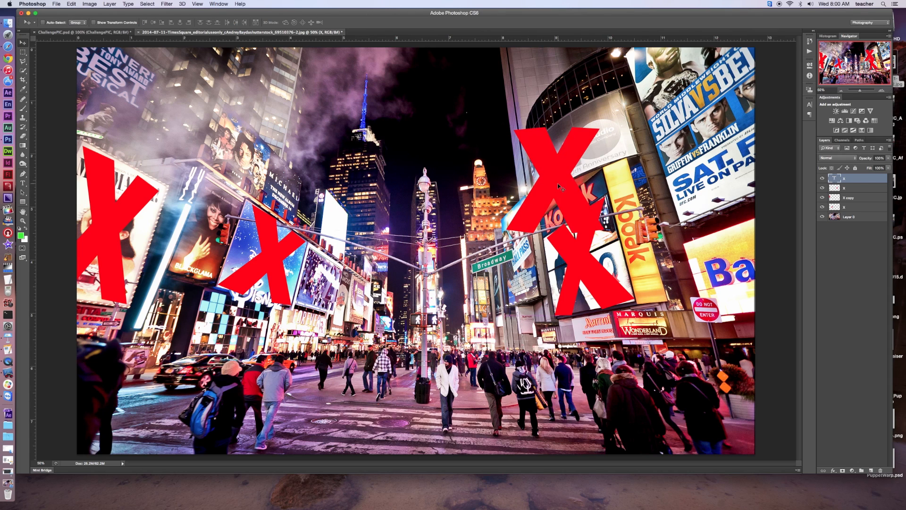
{"action": "left_click_drag", "start_coordinate": [561, 186], "coordinate": [569, 144]}
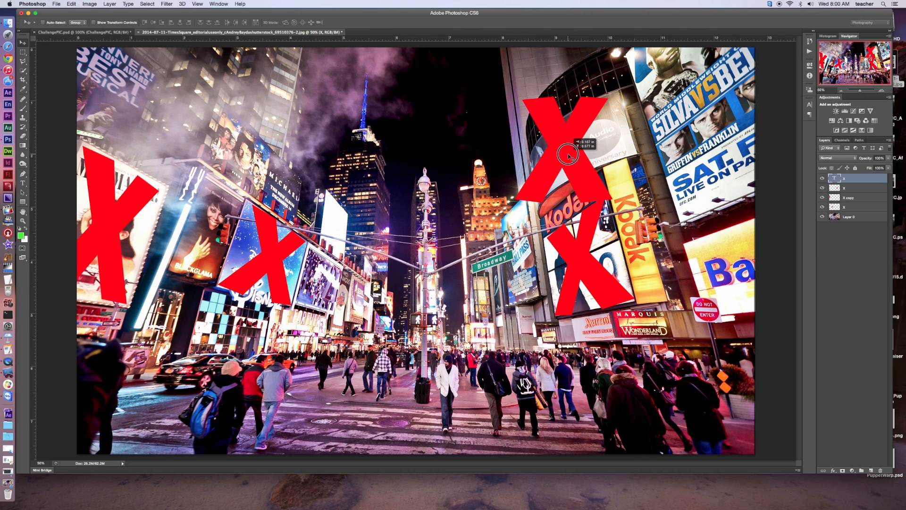
{"action": "left_click_drag", "start_coordinate": [569, 154], "coordinate": [567, 152]}
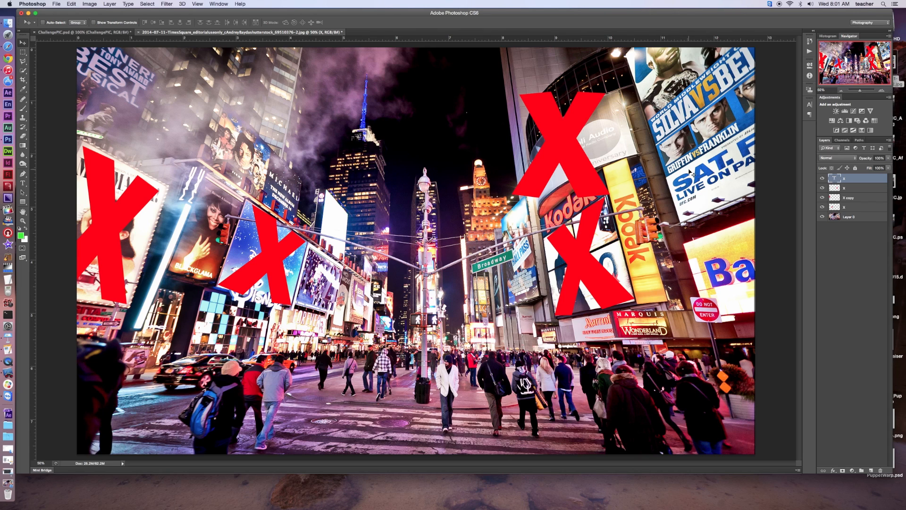
- Rasterize the fourth X and scale it down to fit the Tivoli Audio sign
{"action": "right_click", "coordinate": [855, 177]}
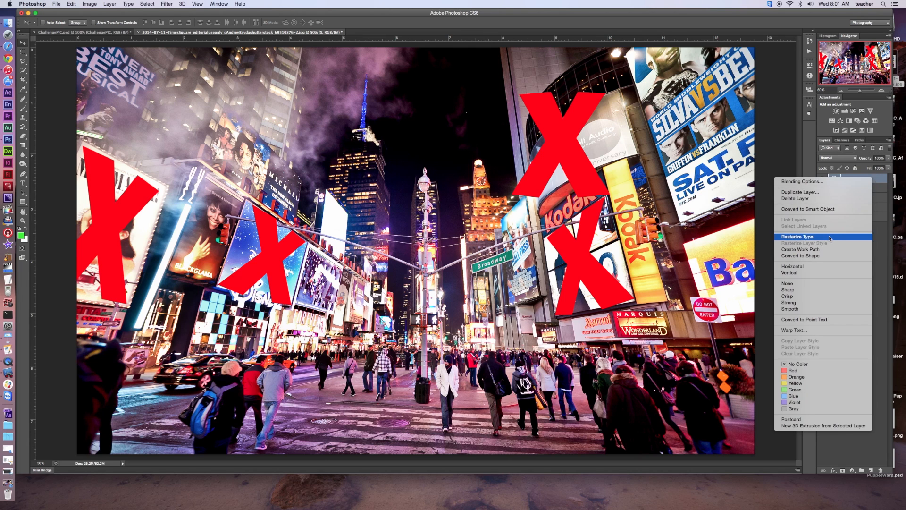
{"action": "left_click", "coordinate": [798, 236]}
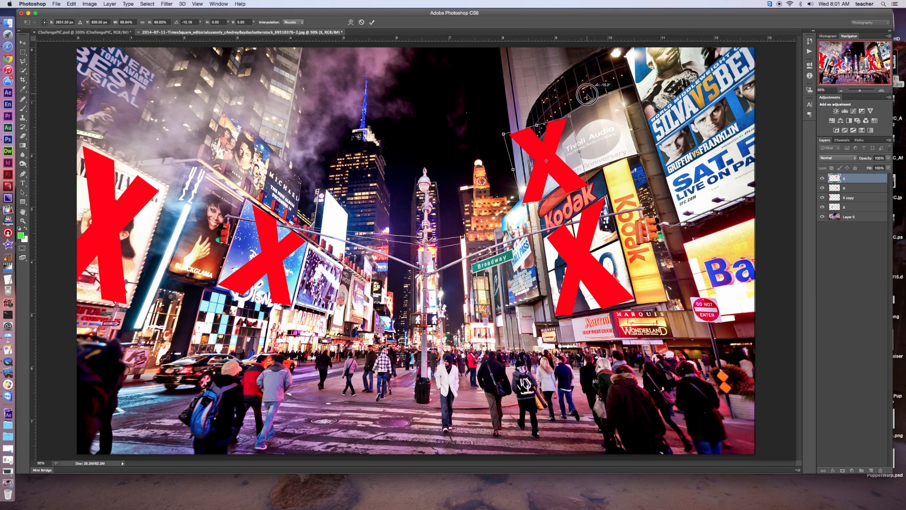
{"action": "left_click_drag", "start_coordinate": [585, 95], "coordinate": [585, 89]}
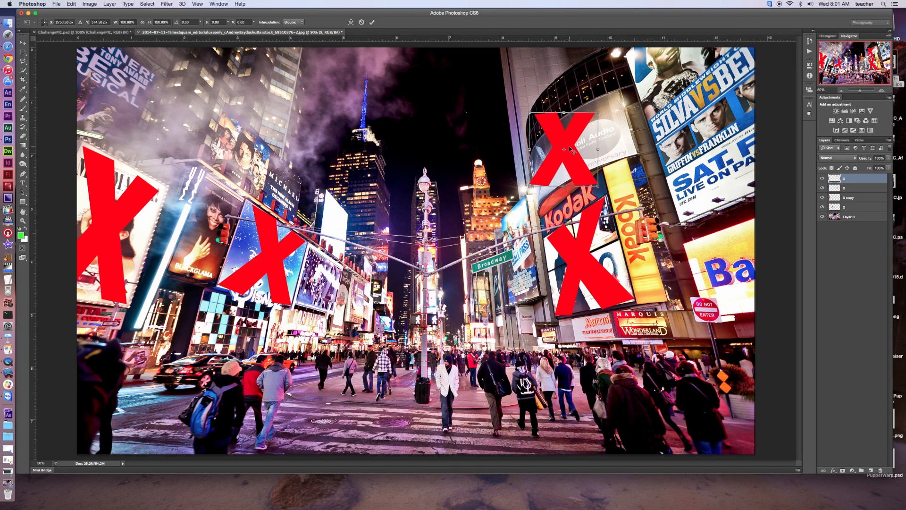
- Switch to Warp and bend the X's right side along the billboard's curve
{"action": "right_click", "coordinate": [566, 150]}
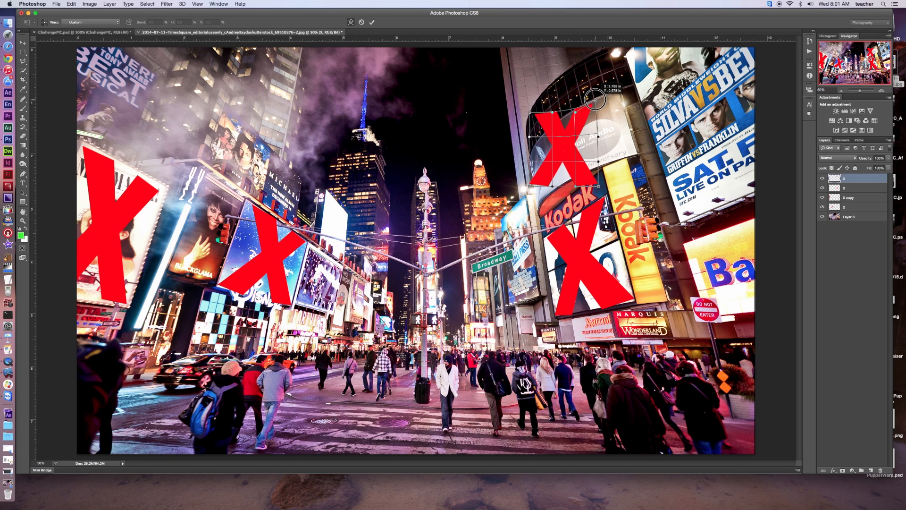
{"action": "left_click_drag", "start_coordinate": [595, 98], "coordinate": [607, 165]}
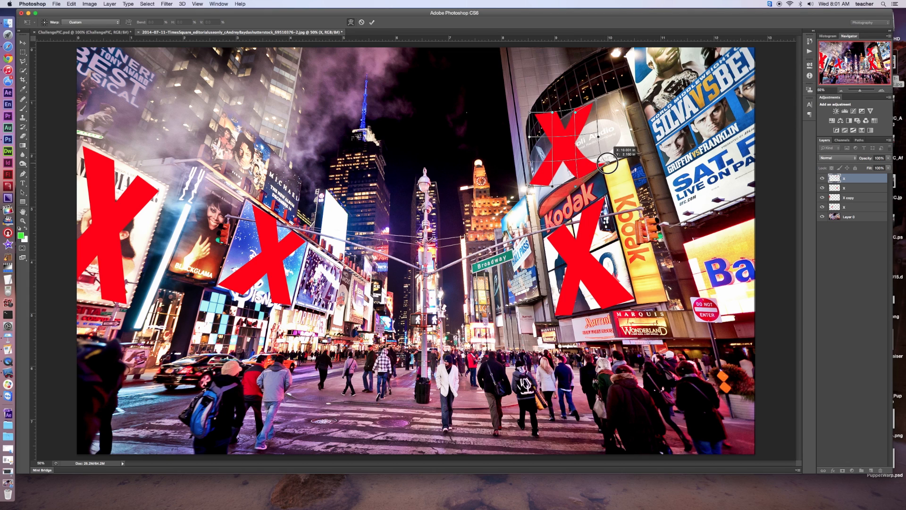
{"action": "left_click_drag", "start_coordinate": [605, 164], "coordinate": [600, 169]}
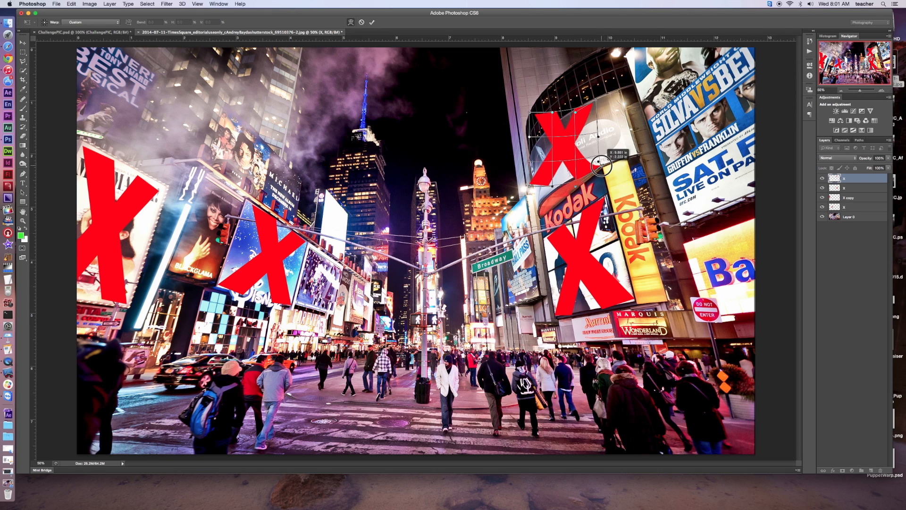
{"action": "left_click_drag", "start_coordinate": [601, 165], "coordinate": [574, 176]}
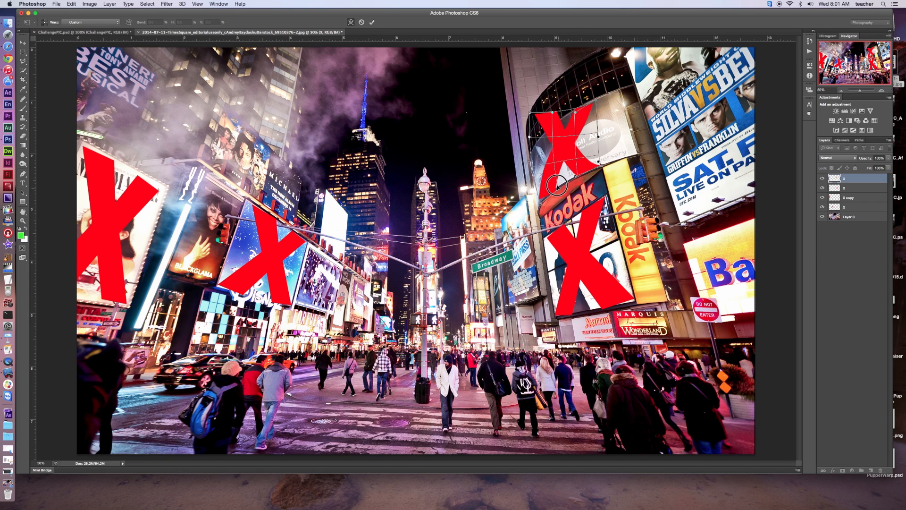
- Warp the X's lower and upper left parts to follow the rounded billboard
{"action": "left_click_drag", "start_coordinate": [558, 182], "coordinate": [527, 145]}
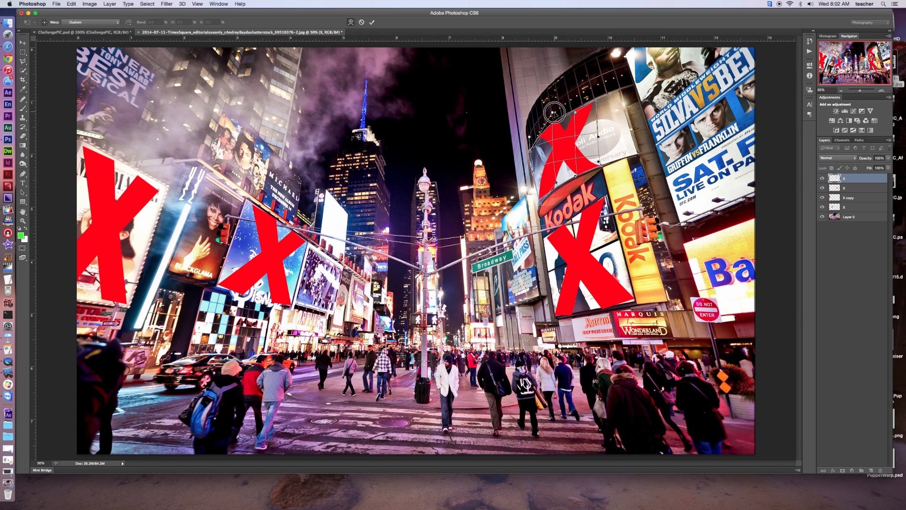
{"action": "left_click_drag", "start_coordinate": [551, 113], "coordinate": [538, 131]}
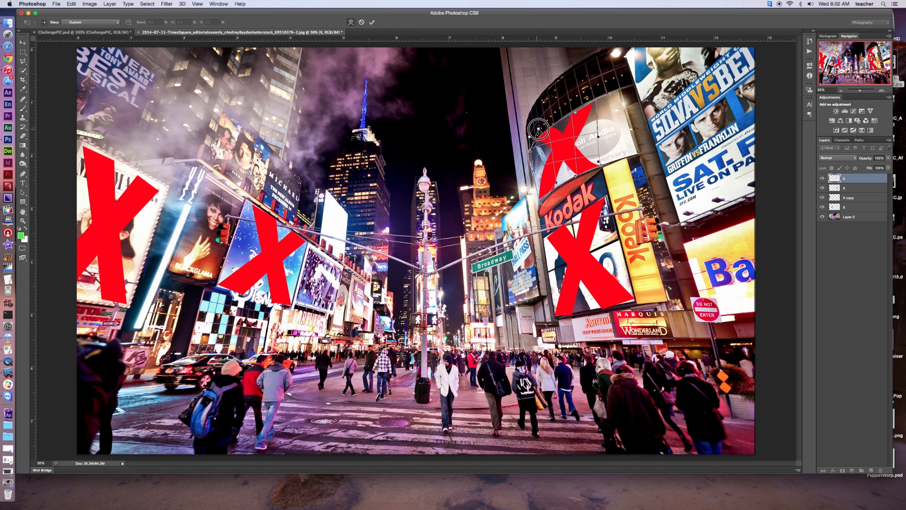
{"action": "left_click_drag", "start_coordinate": [537, 127], "coordinate": [569, 113]}
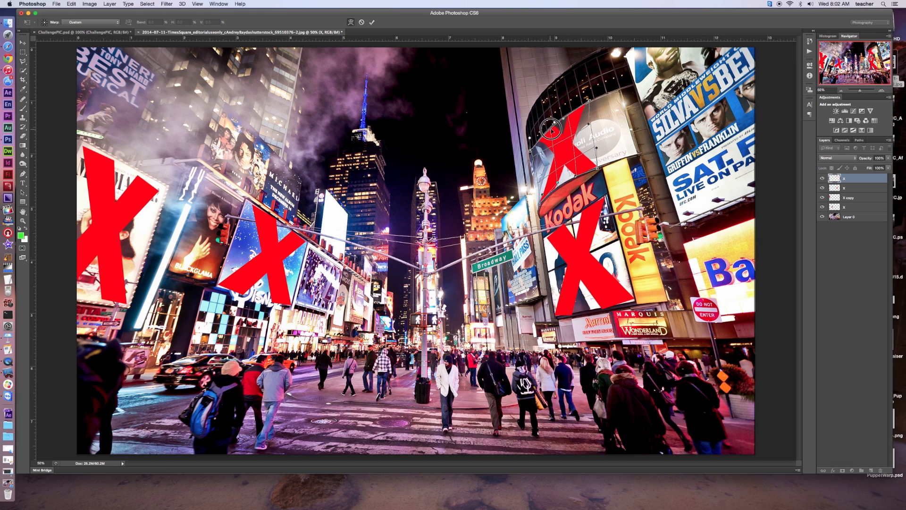
{"action": "left_click_drag", "start_coordinate": [551, 127], "coordinate": [566, 113]}
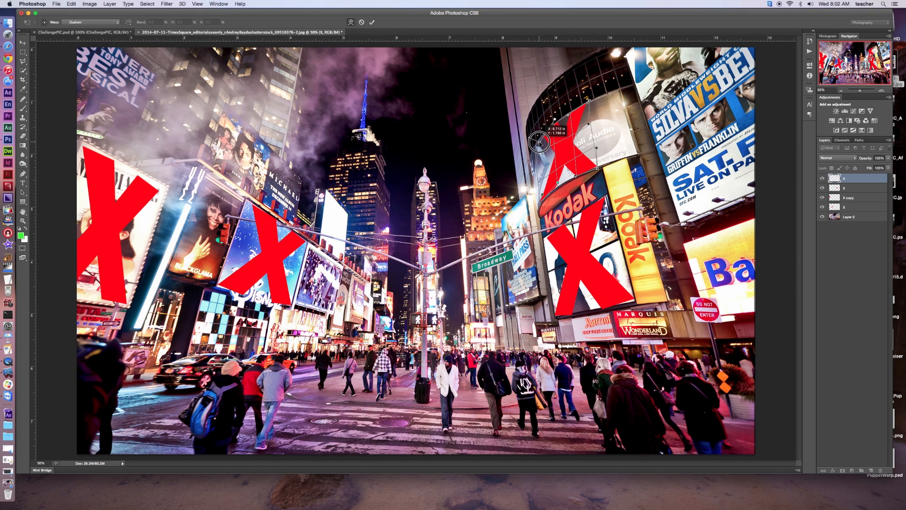
{"action": "mouse_move", "coordinate": [610, 178]}
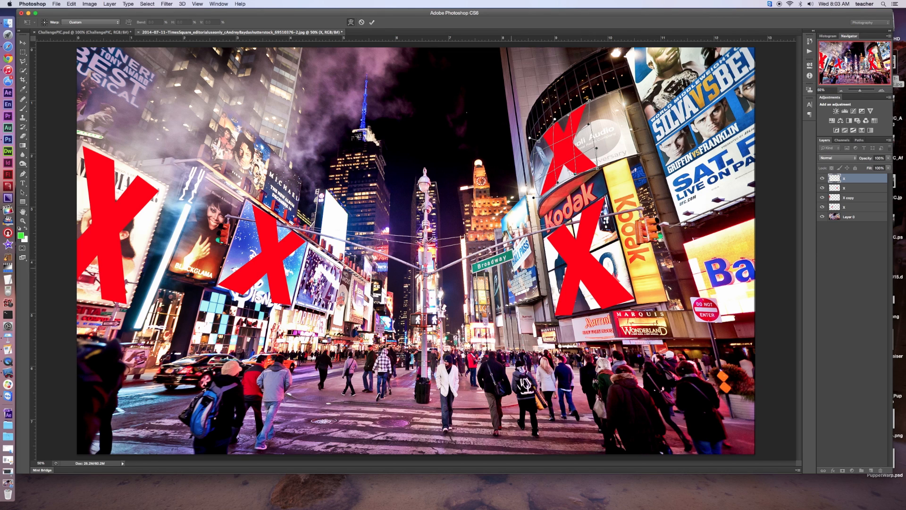
{"action": "mouse_move", "coordinate": [512, 271]}
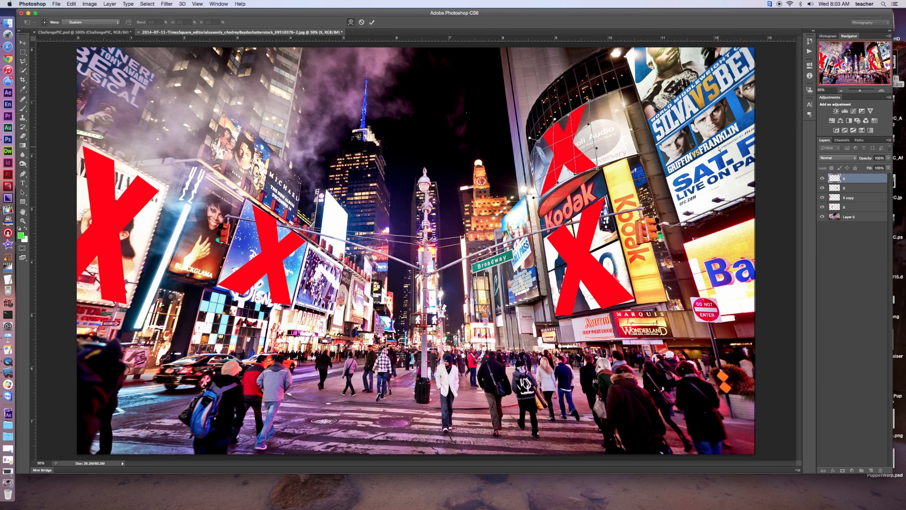
{"action": "mouse_move", "coordinate": [304, 188]}
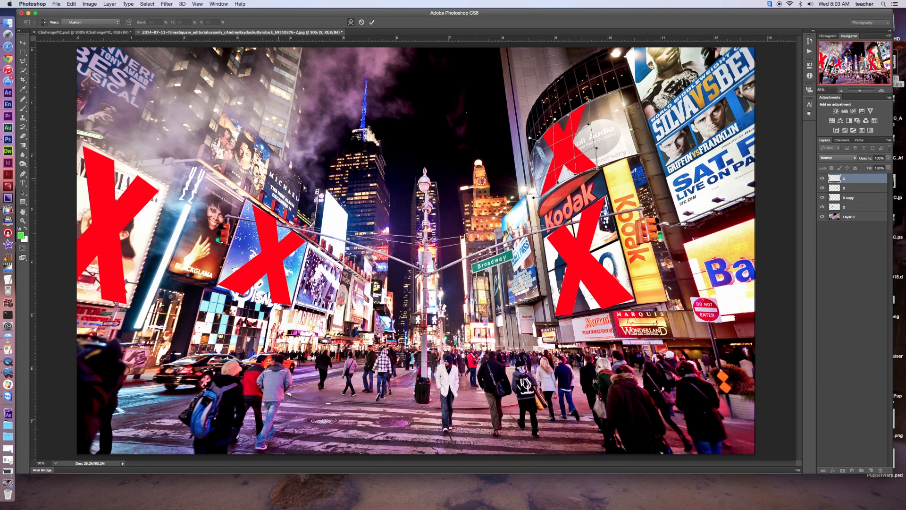